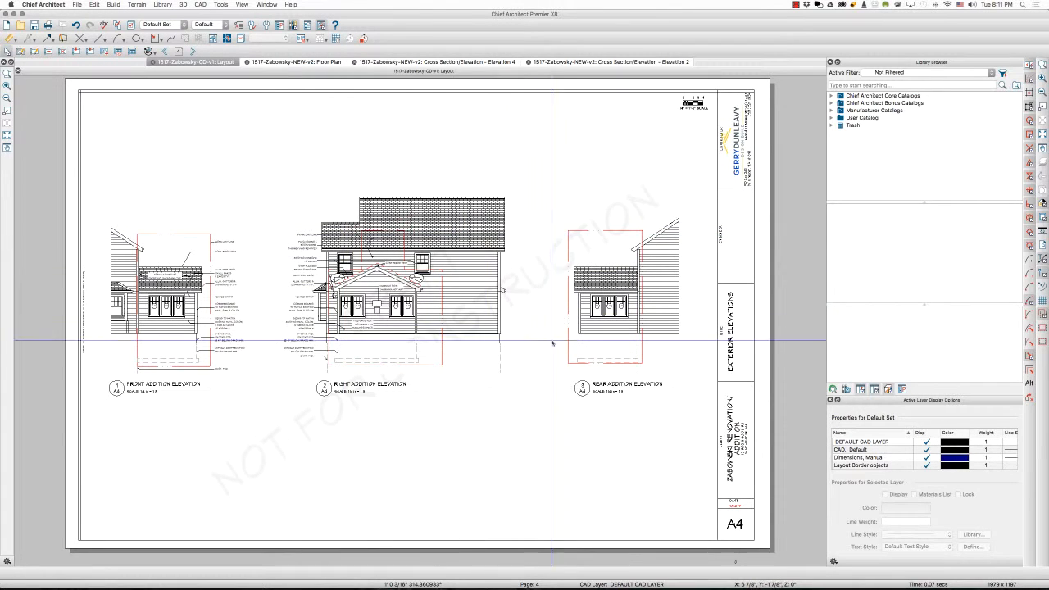
- Switch from layout sheet A4 to the front addition elevation view
left_click(606, 295)
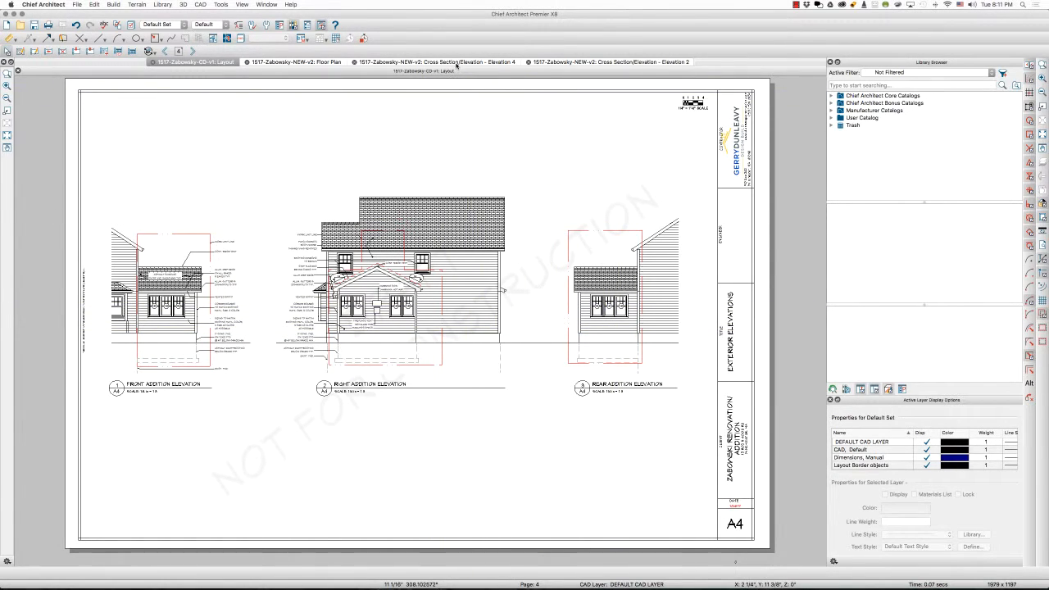
left_click(436, 62)
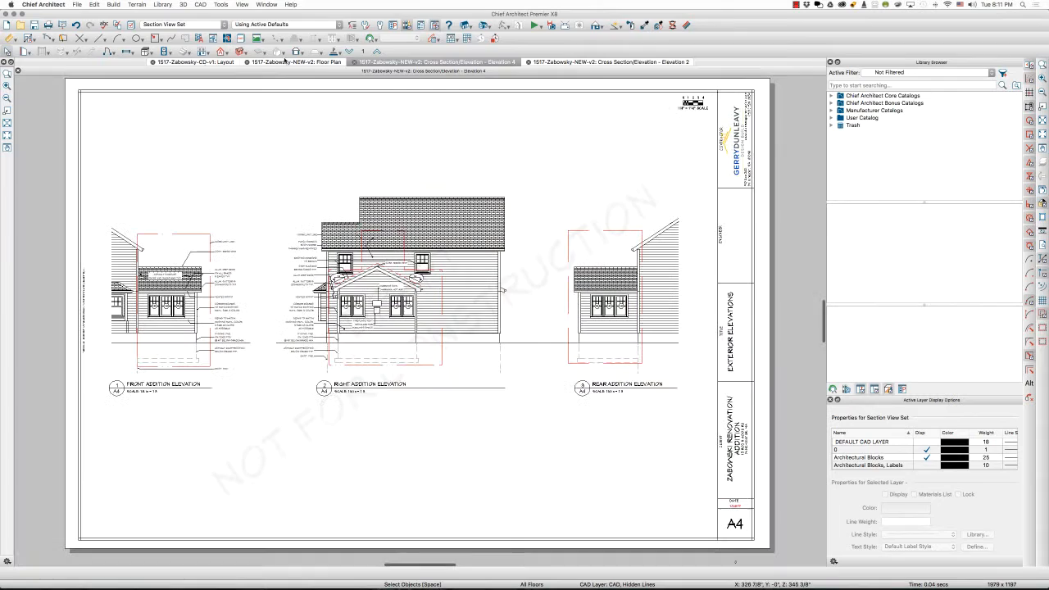
- Bring up the front addition elevation as its own annotated view
left_click(609, 63)
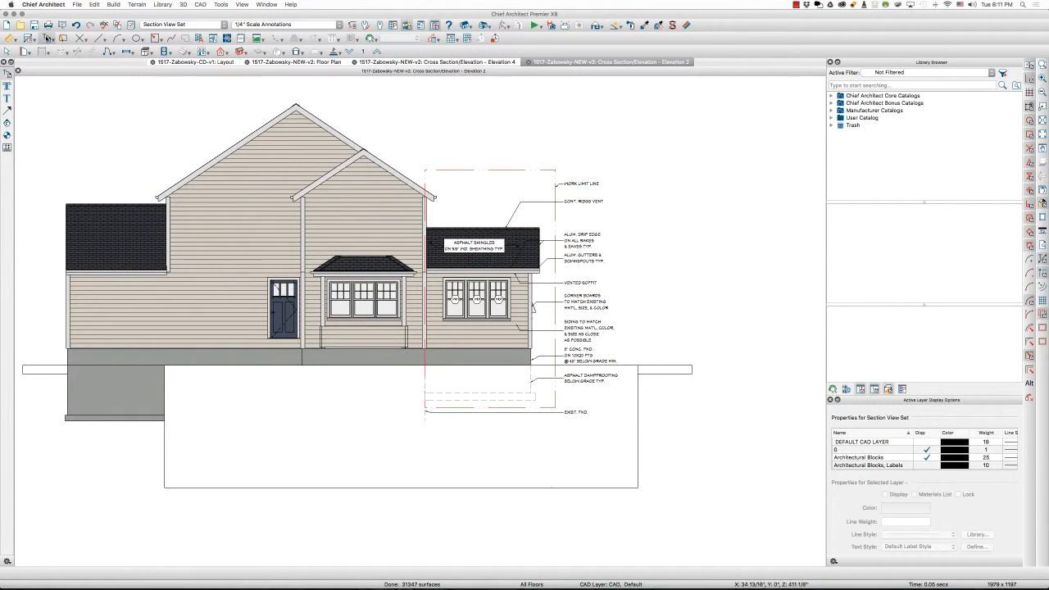
mouse_move(46, 39)
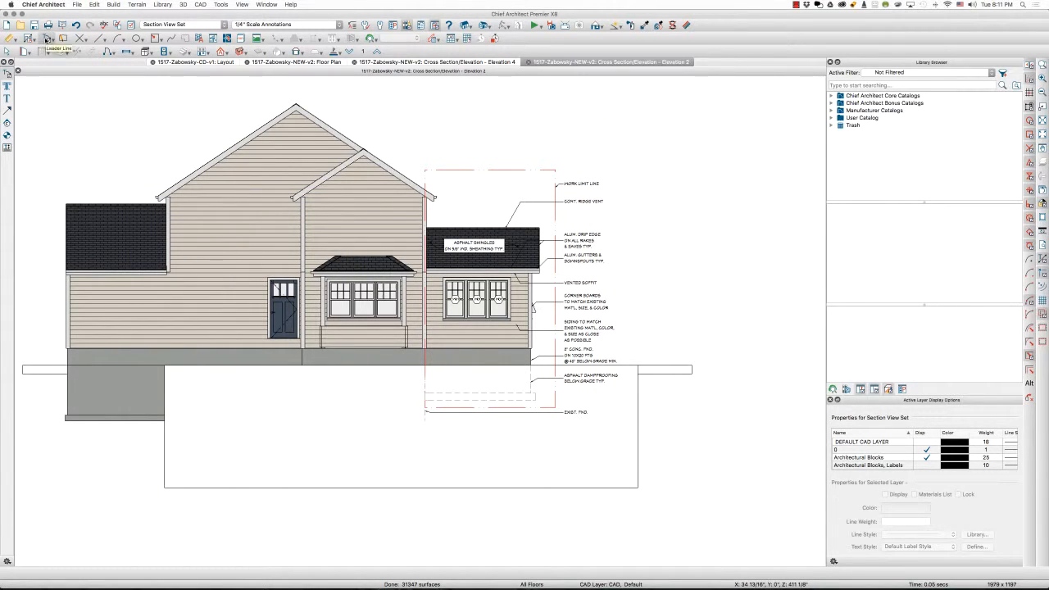
mouse_move(48, 51)
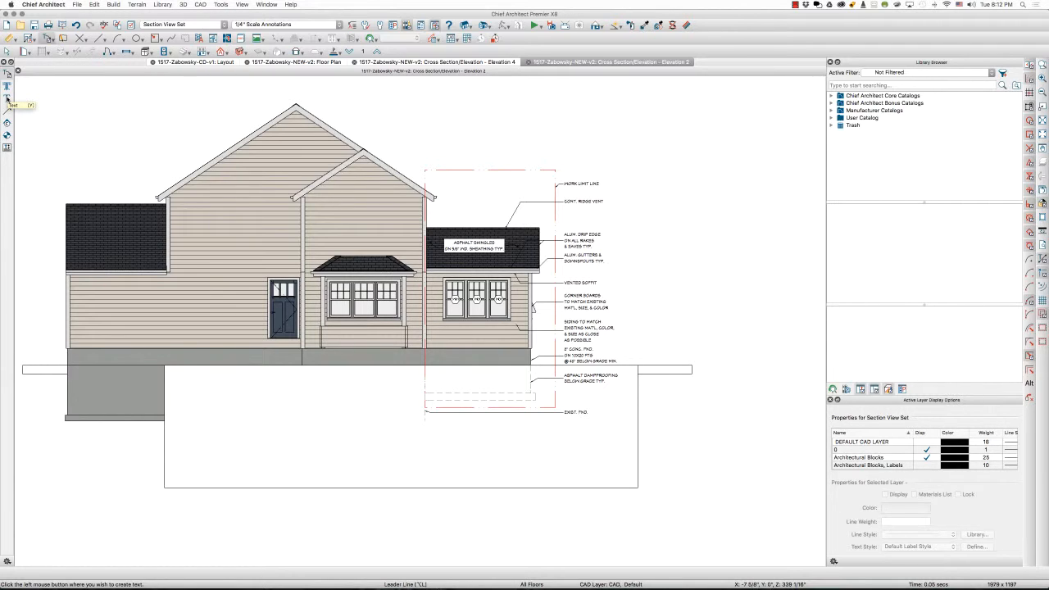
mouse_move(633, 164)
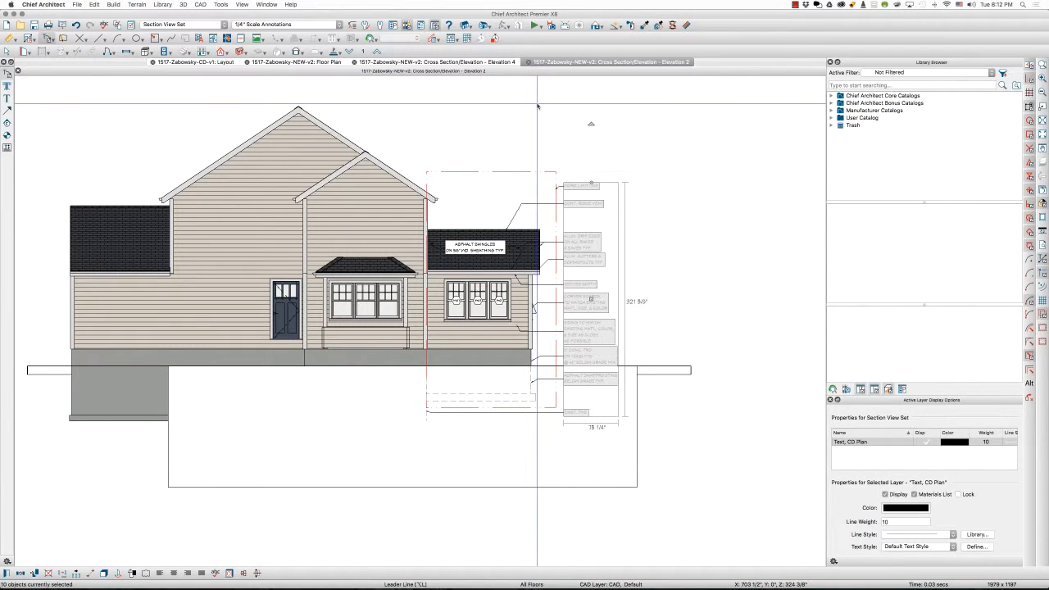
- Place the copied callout notes on the rear elevation and drag them beside the addition
left_click(436, 63)
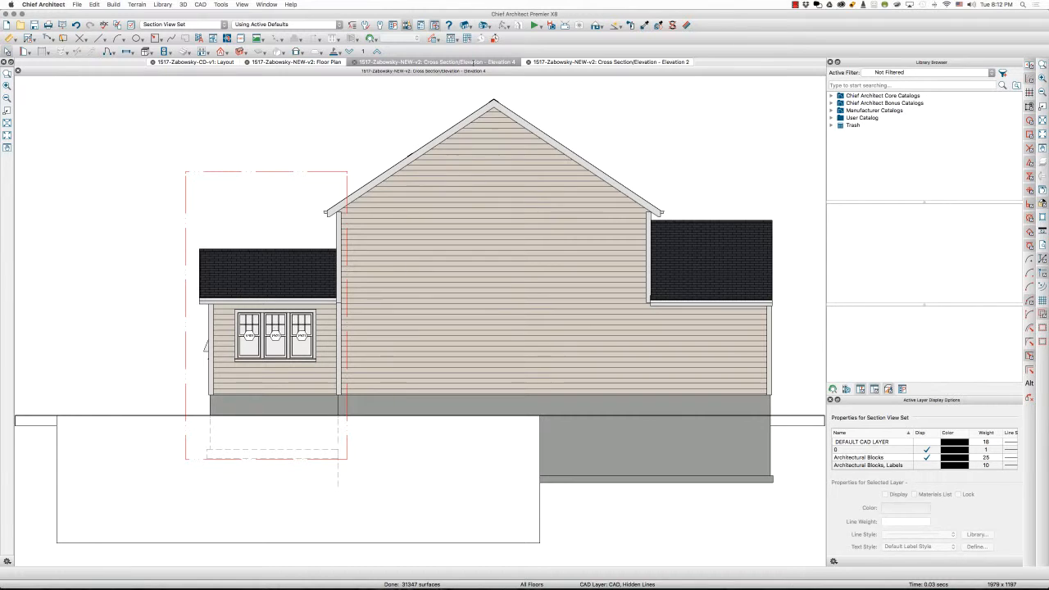
mouse_move(357, 179)
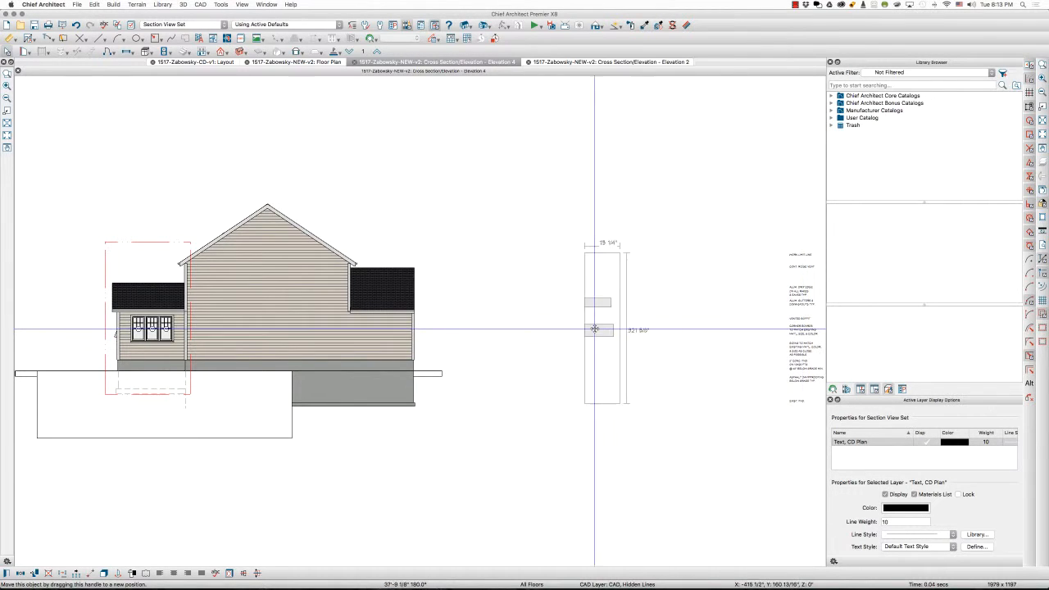
left_click_drag(594, 328, 85, 318)
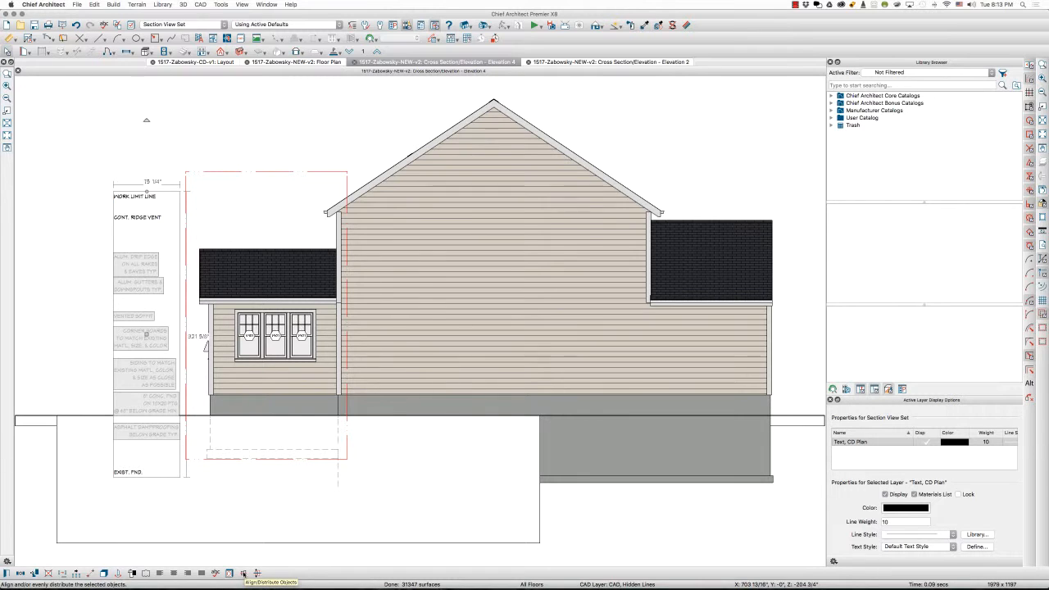
- Align the selected notes by Right Edges in Align/Distribute Objects
left_click(256, 574)
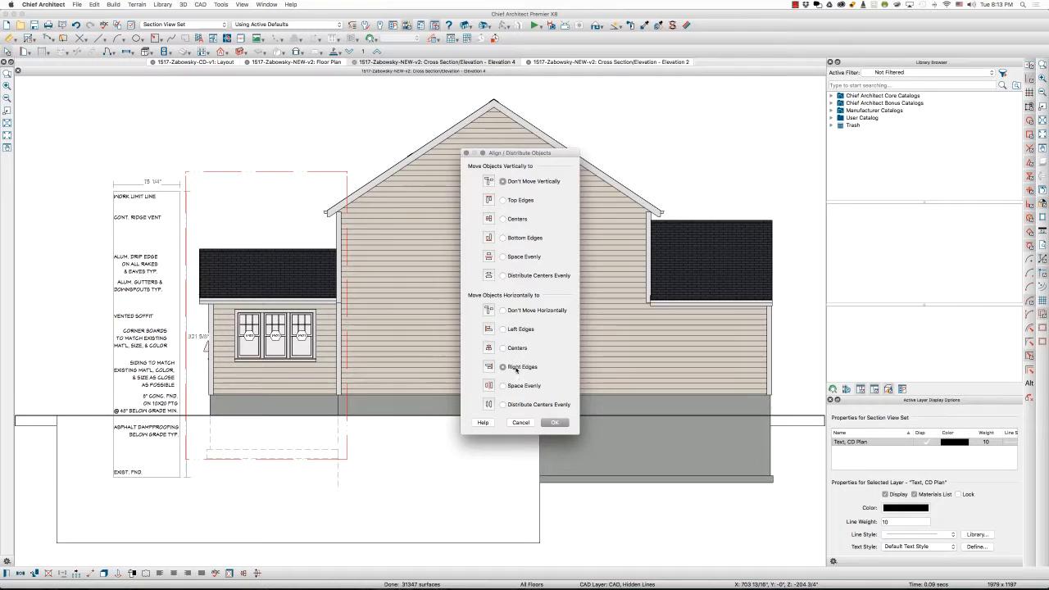
left_click(554, 424)
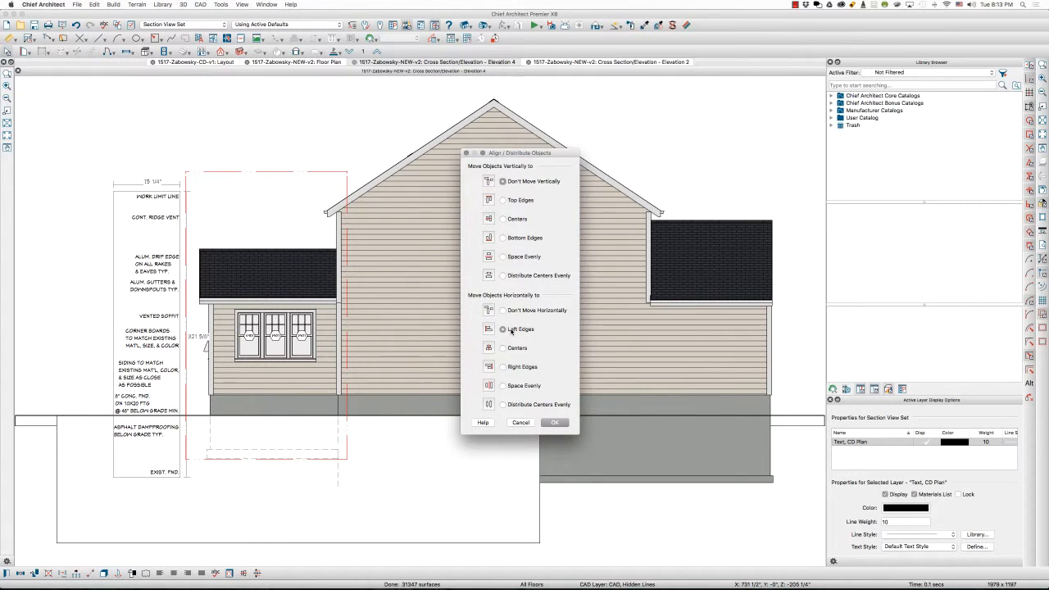
left_click(555, 423)
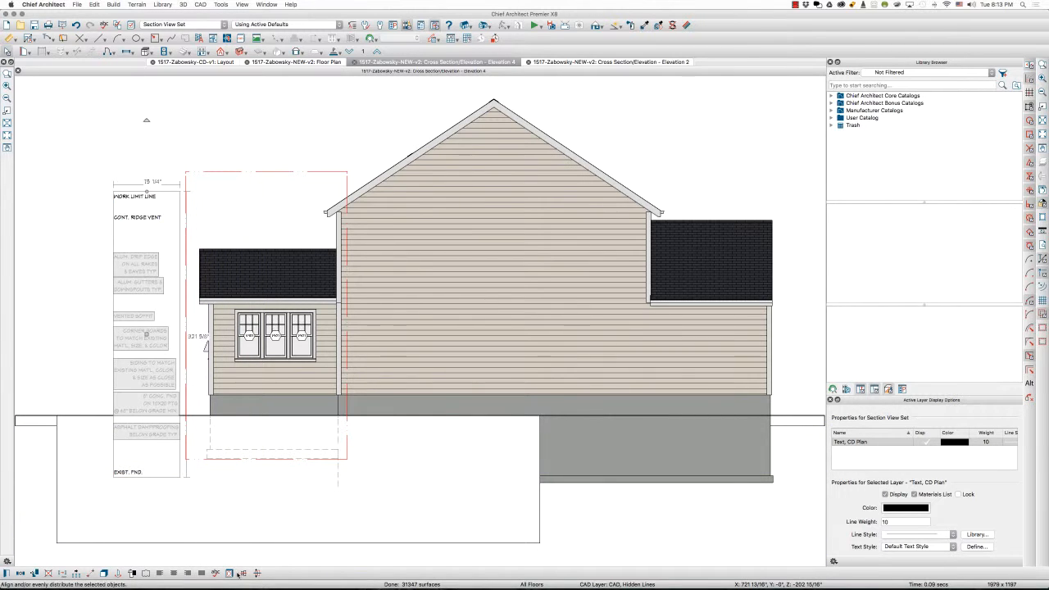
- Reapply Right Edges alignment so the notes form one tidy column
left_click(243, 574)
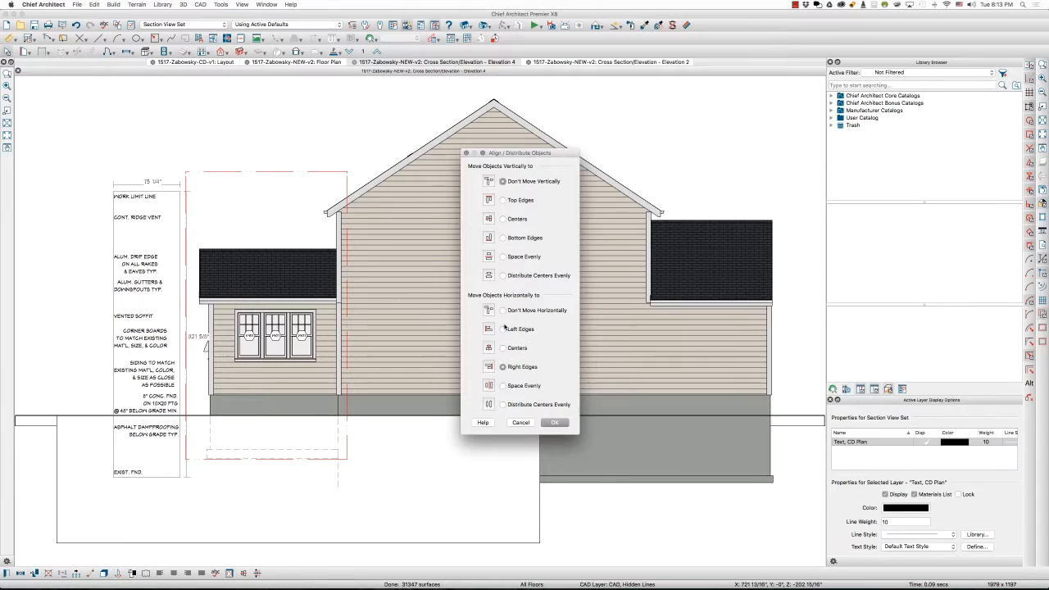
left_click(502, 367)
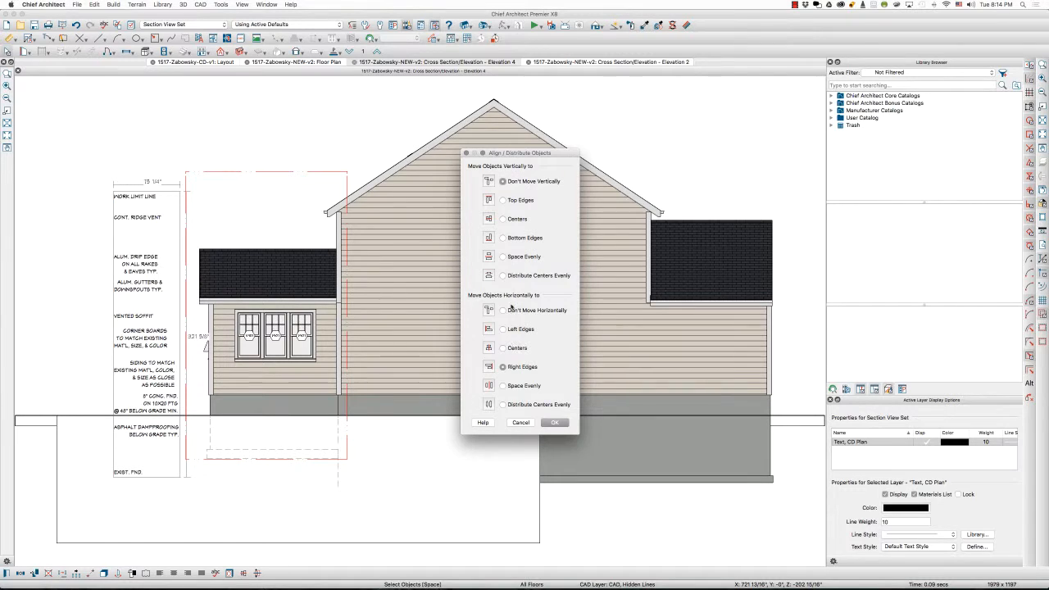
left_click(555, 424)
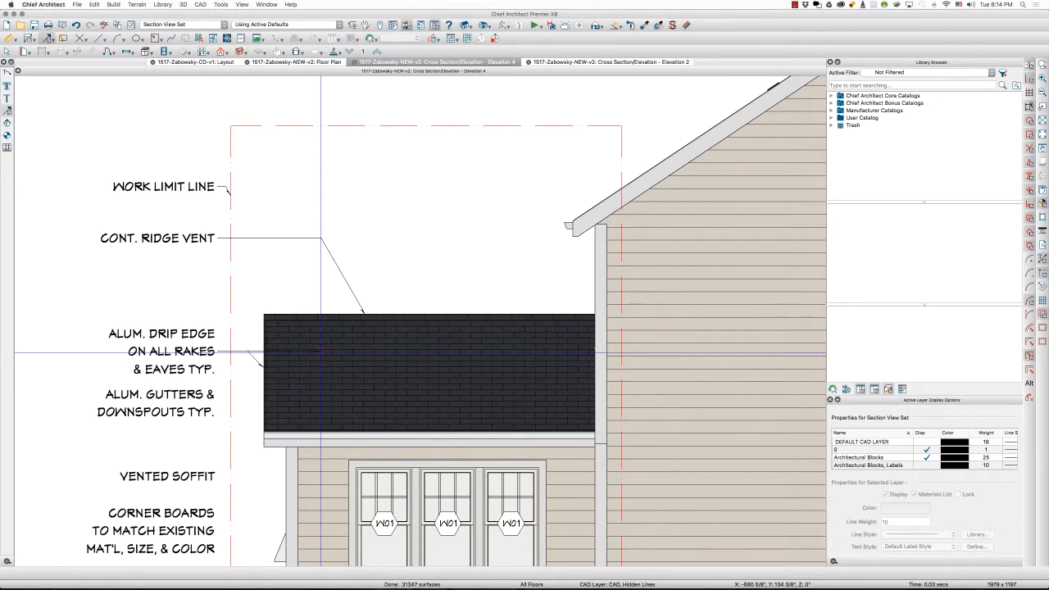
left_click_drag(319, 350, 341, 433)
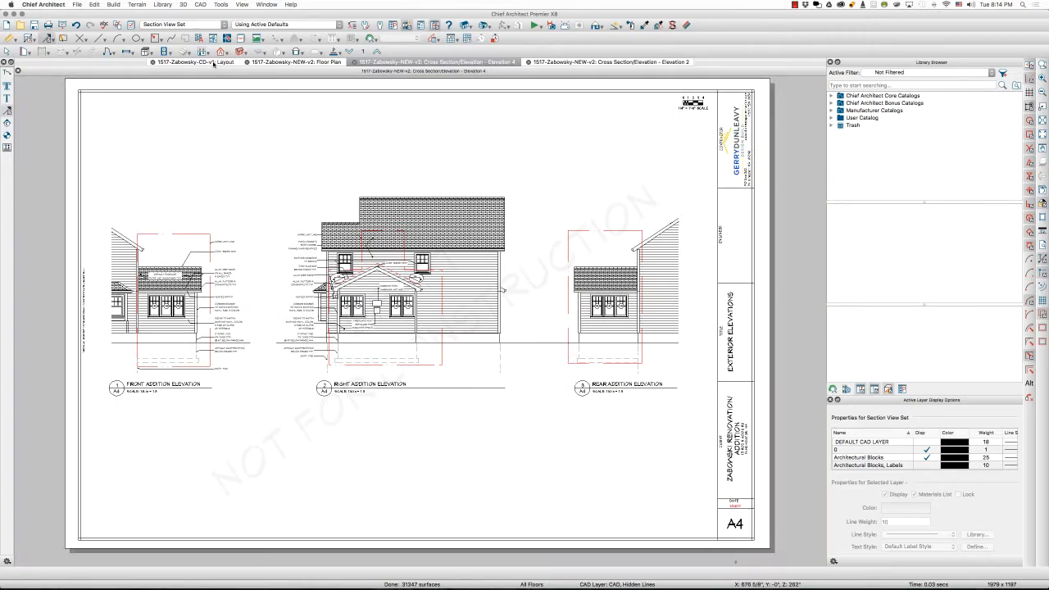
left_click(193, 62)
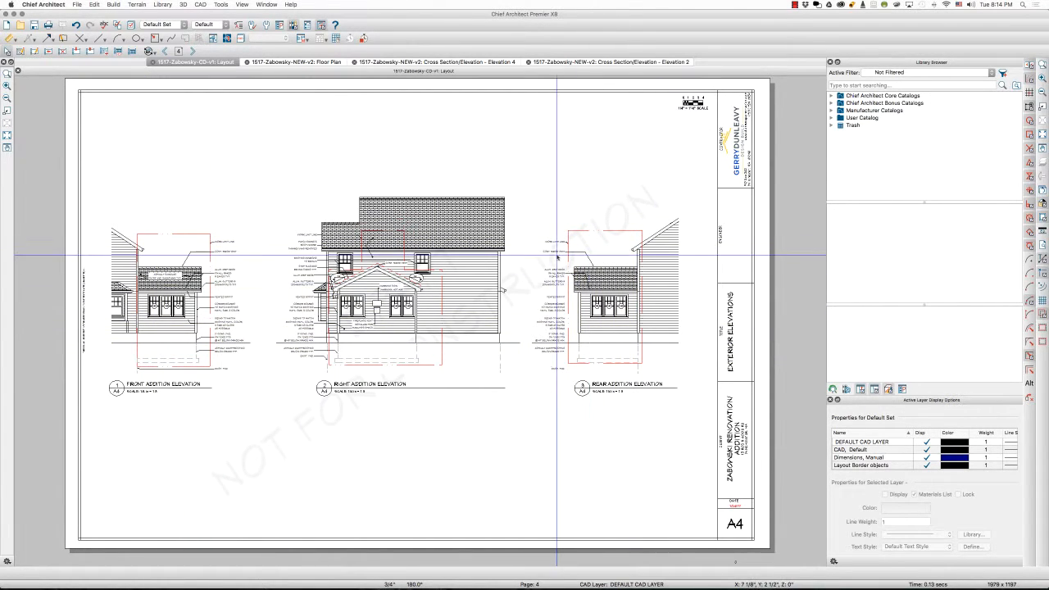
left_click(610, 62)
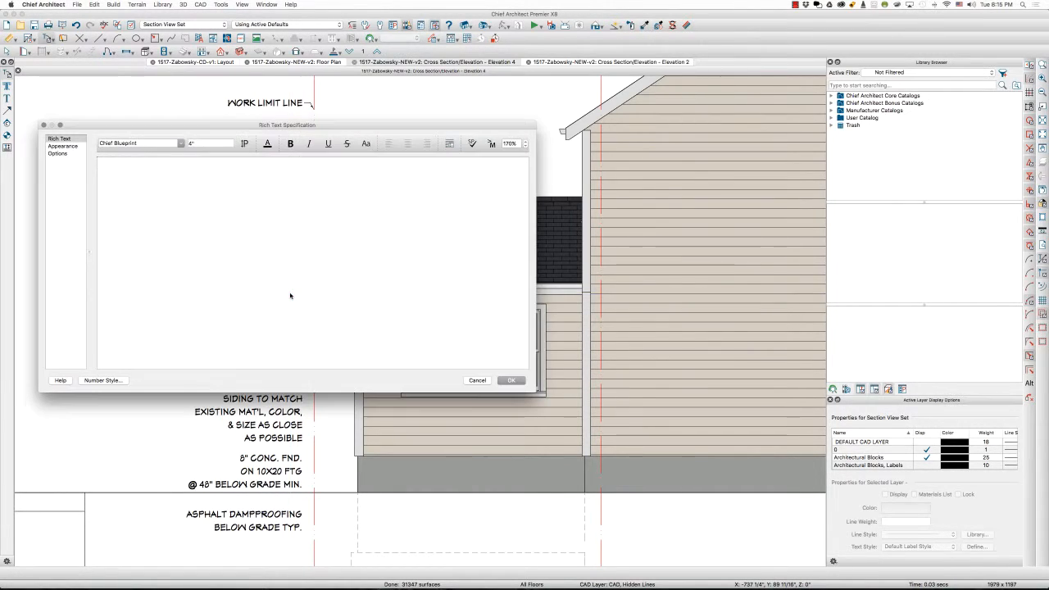
- Add a rich text note reading 'this is a t' among the rear elevation callouts
type("this is a t")
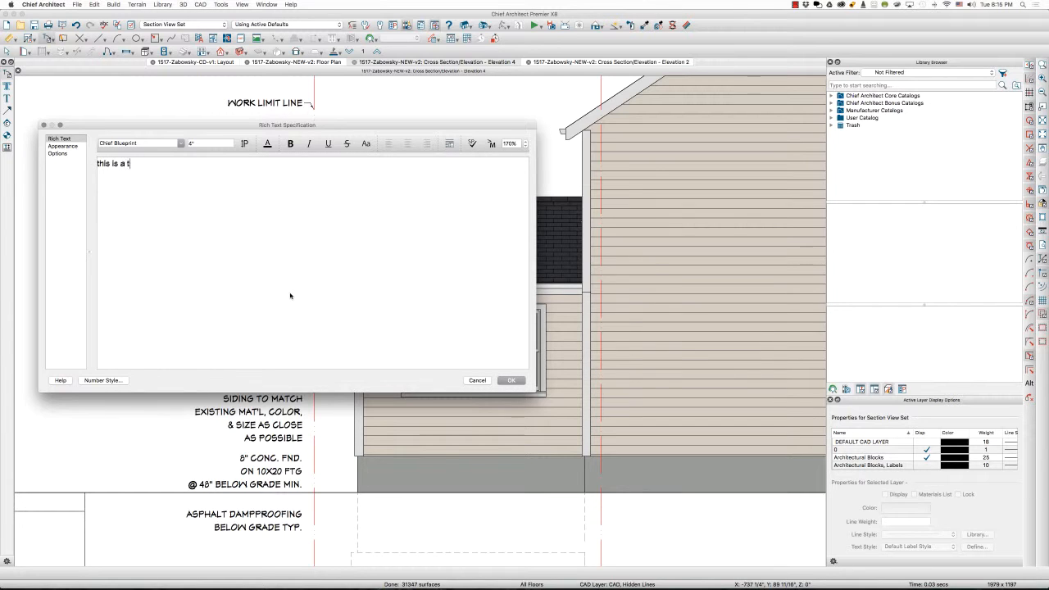
left_click(511, 381)
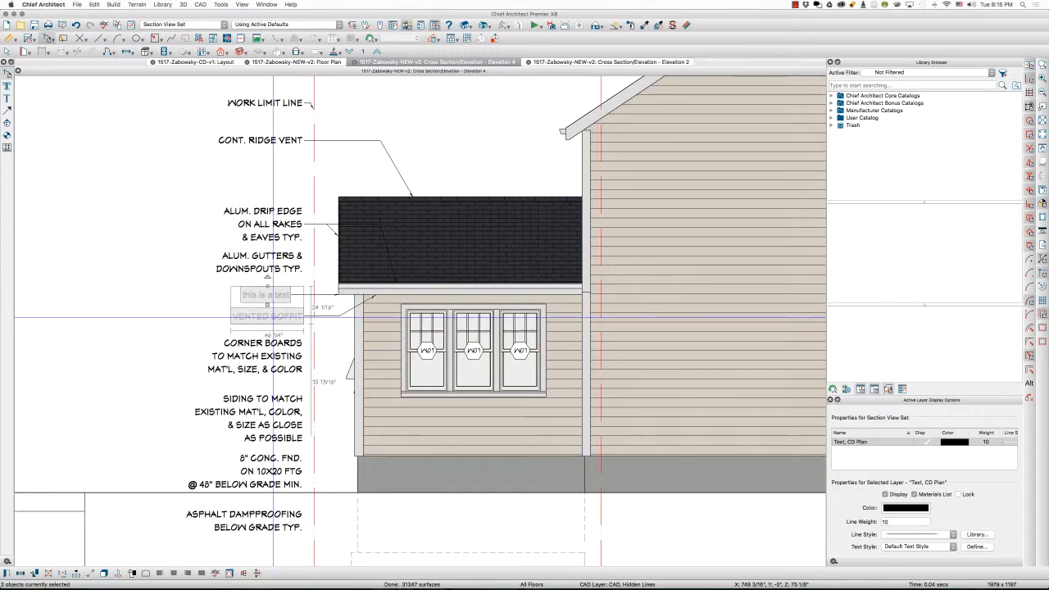
- Delete the test note and return to layout sheet A4
right_click(522, 345)
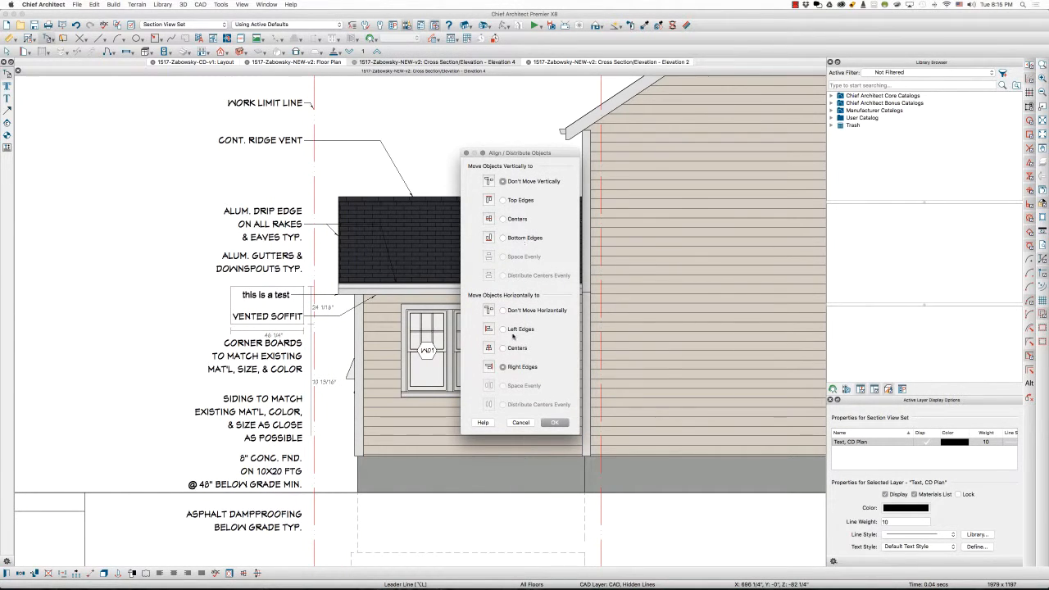
left_click(554, 423)
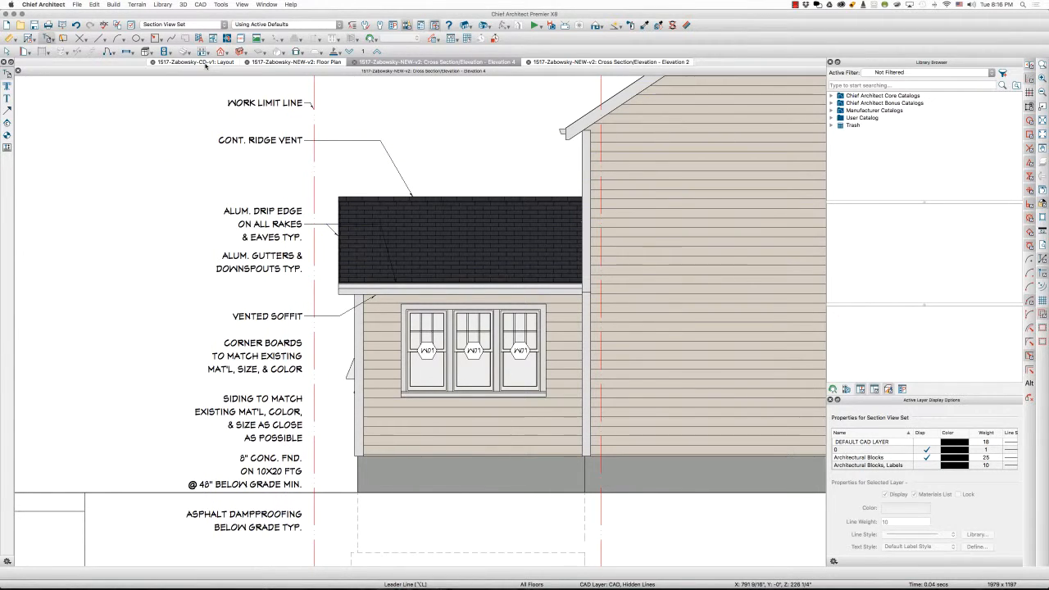
left_click(194, 62)
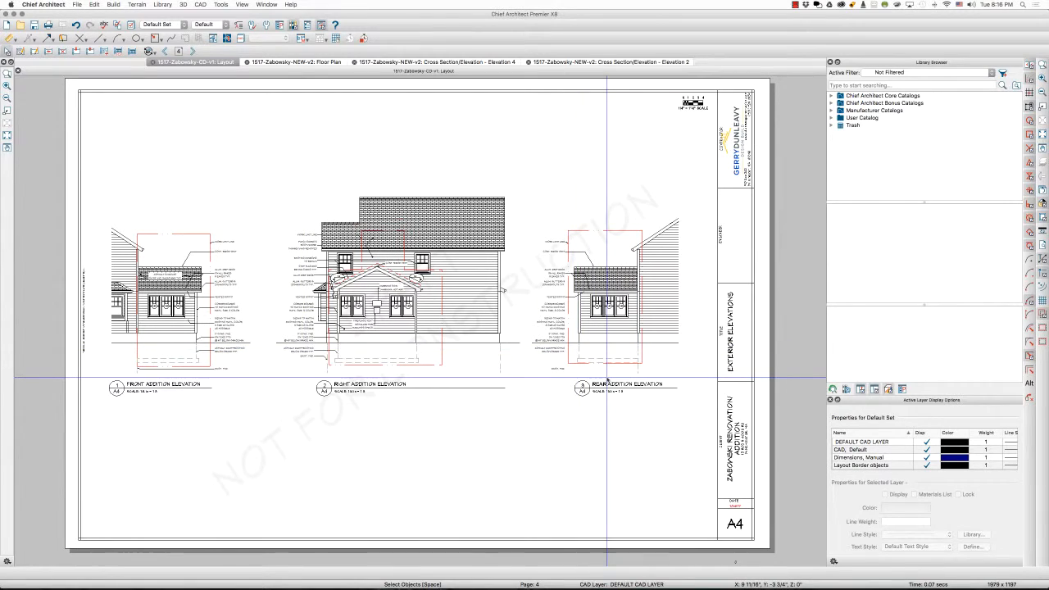